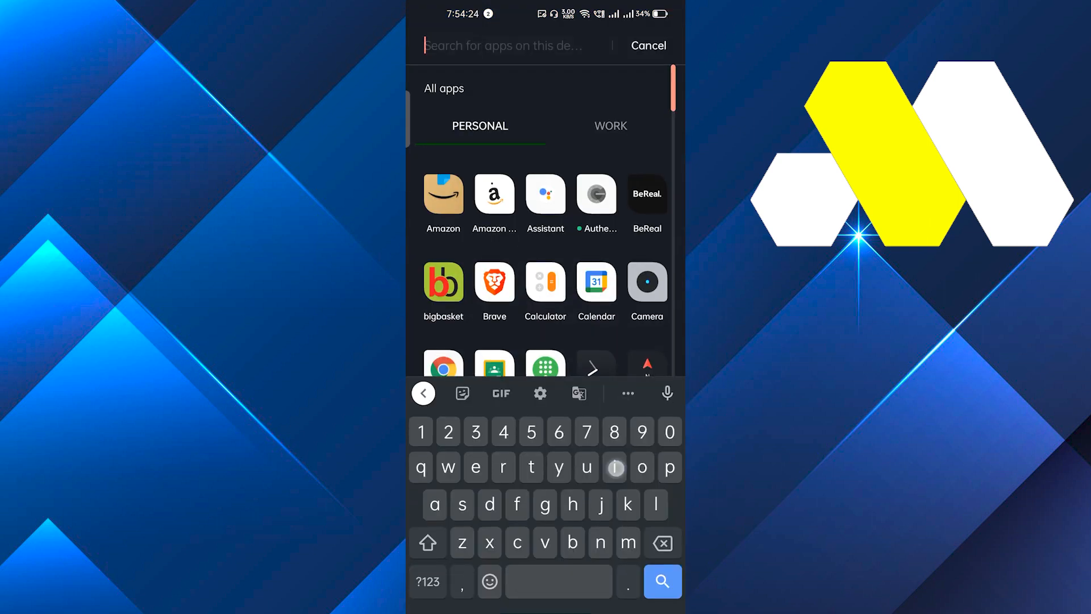
Step: Search the app drawer for "in" and launch Instagram from the results
type("n")
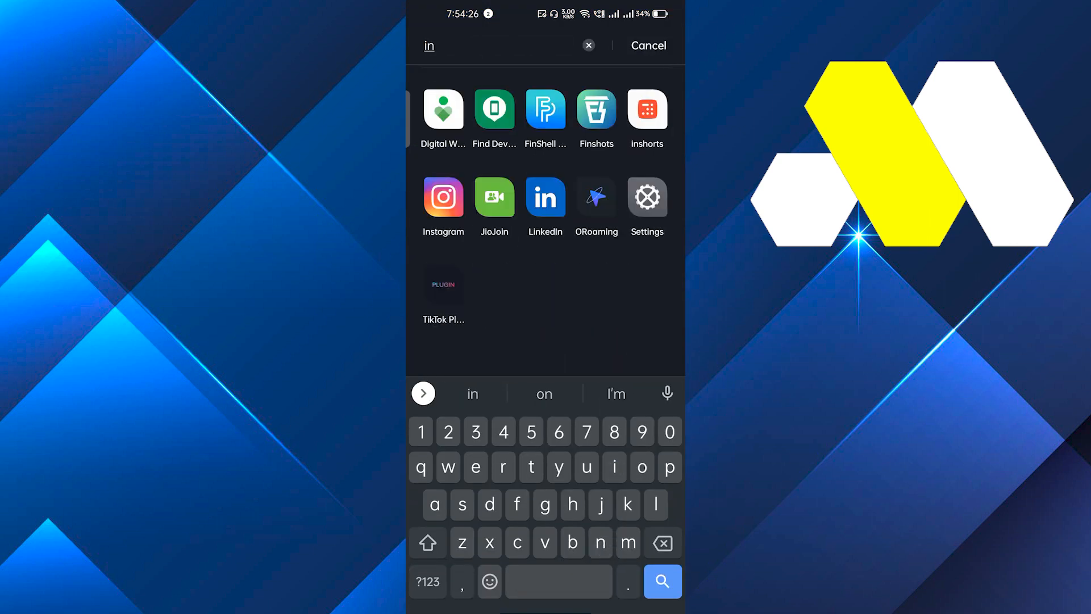
left_click(443, 198)
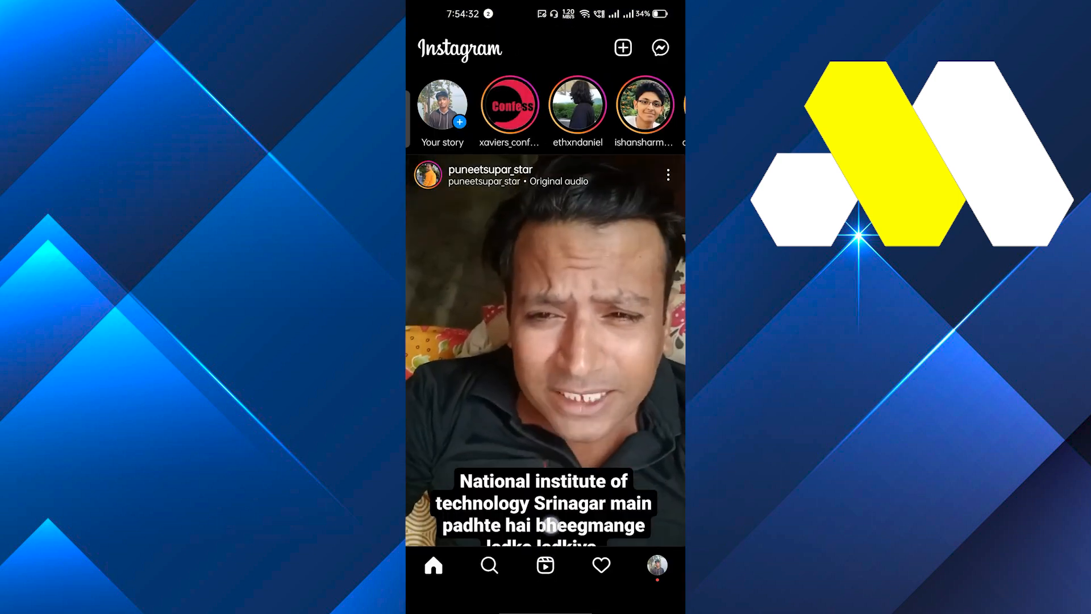
key("Home")
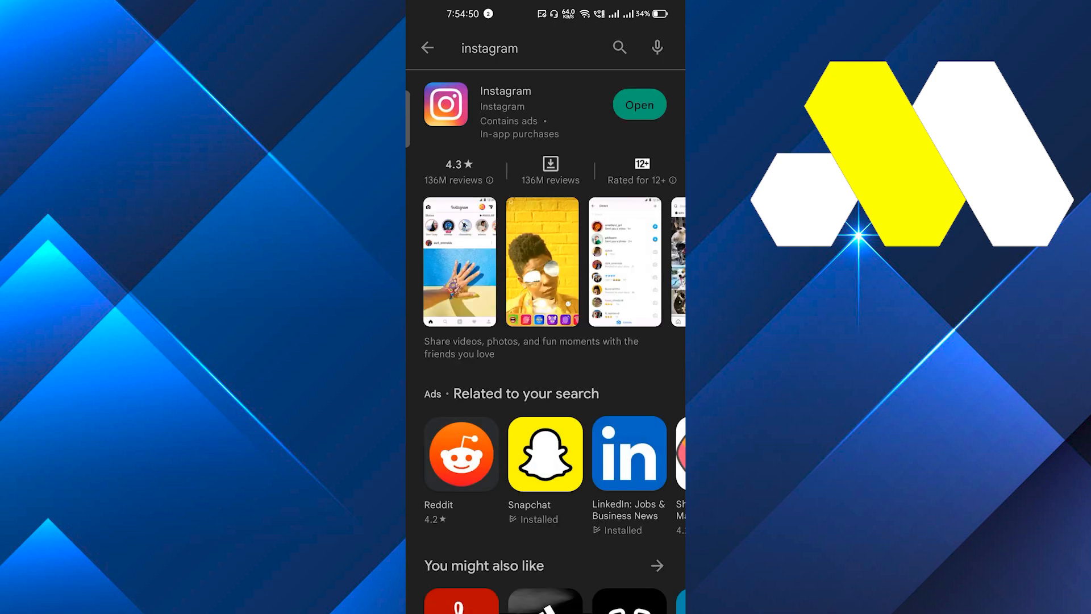
Step: Check Instagram shows only Open in Play Store, then view its Storage usage in App info
left_click(505, 112)
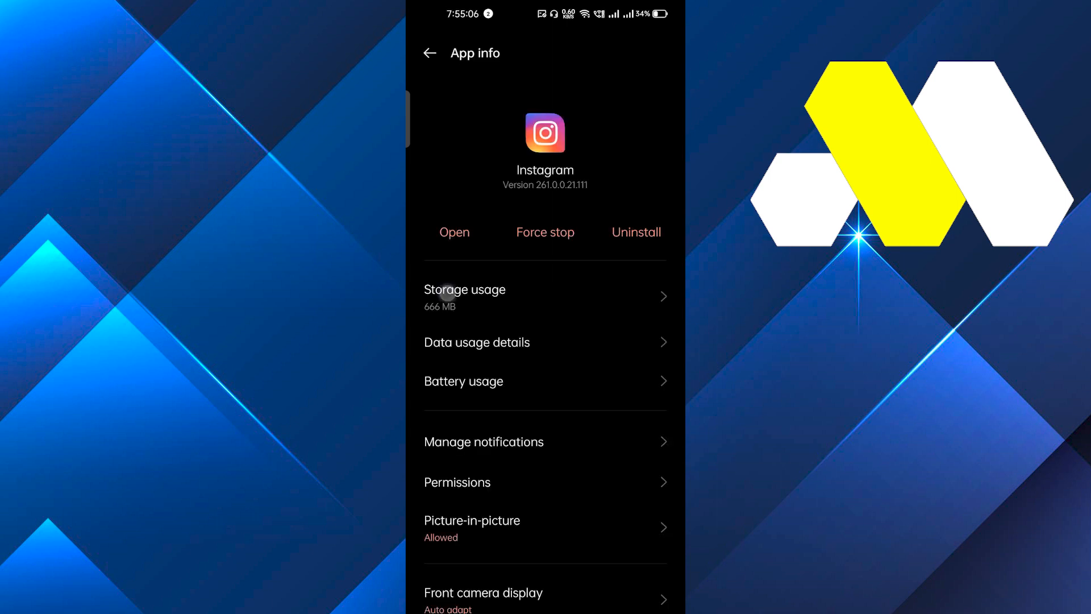
left_click(465, 290)
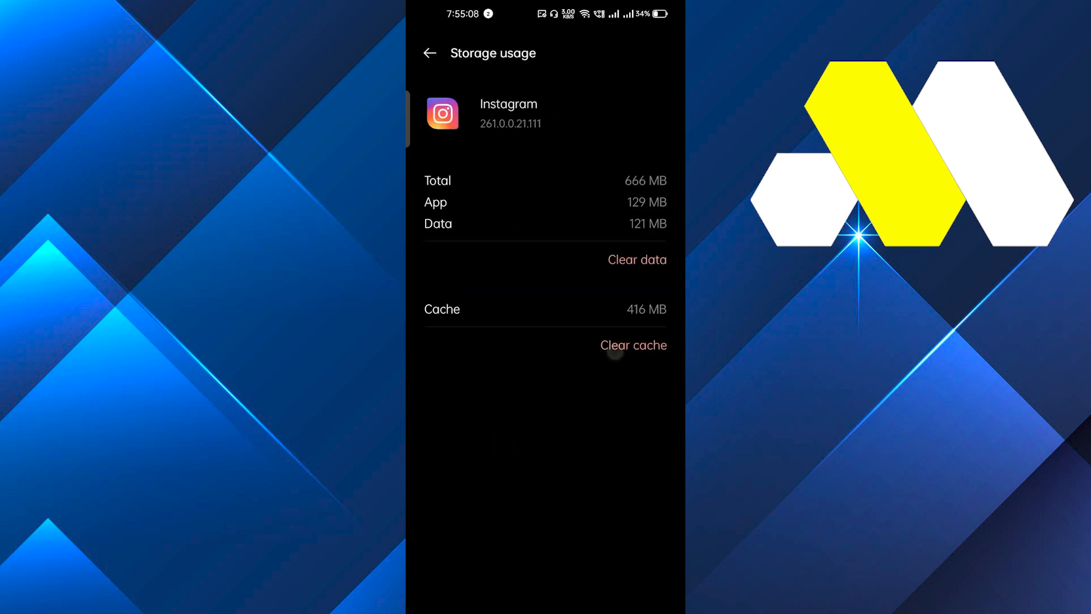
Step: Clear Instagram's cache to 0 B, then close all recent apps and return home
left_click(633, 344)
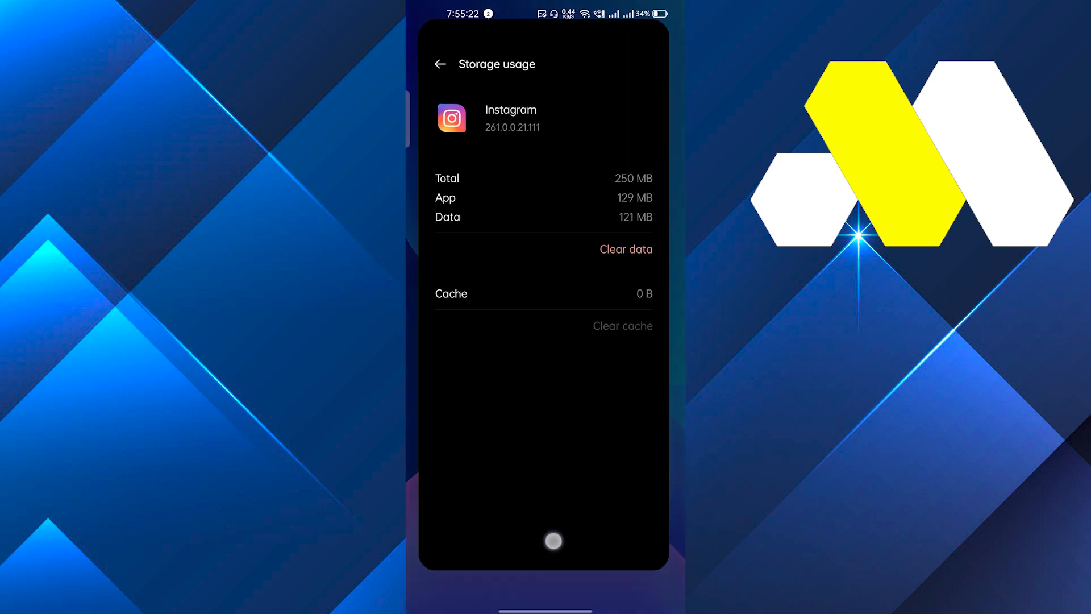
left_click(553, 541)
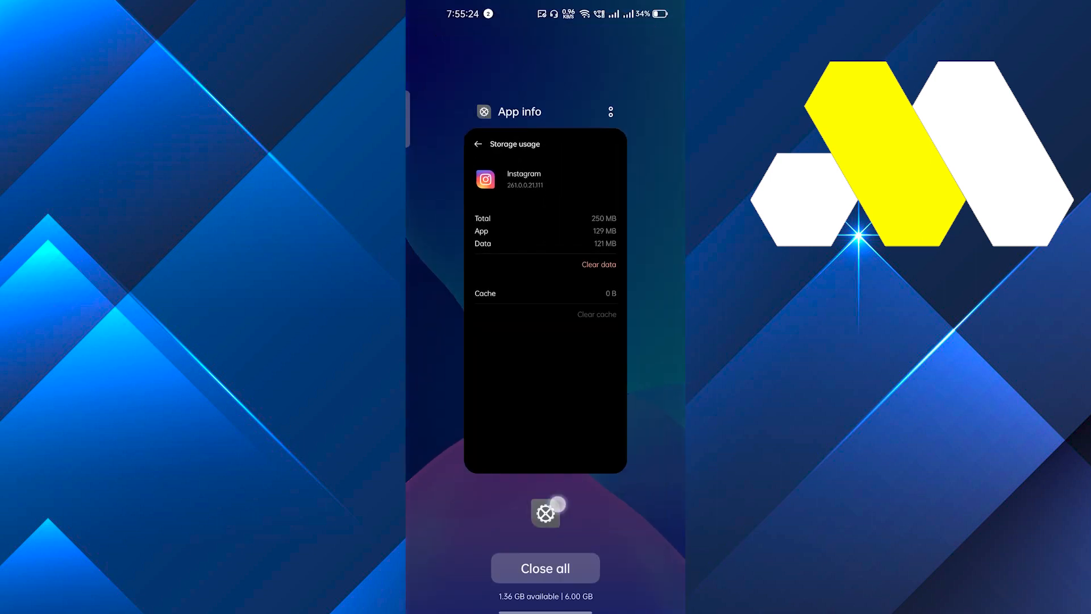
left_click(544, 568)
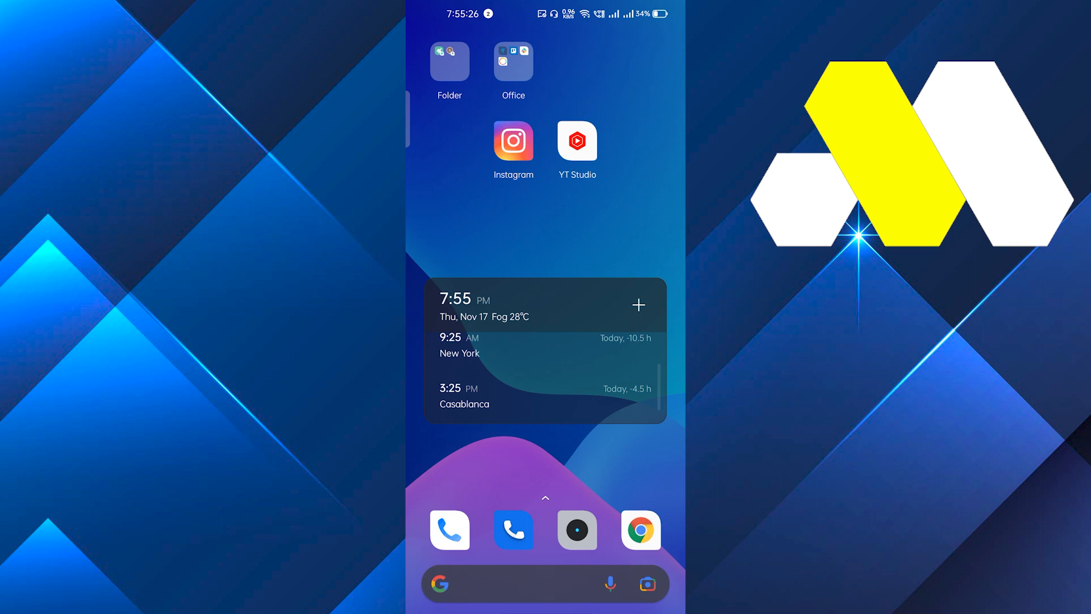